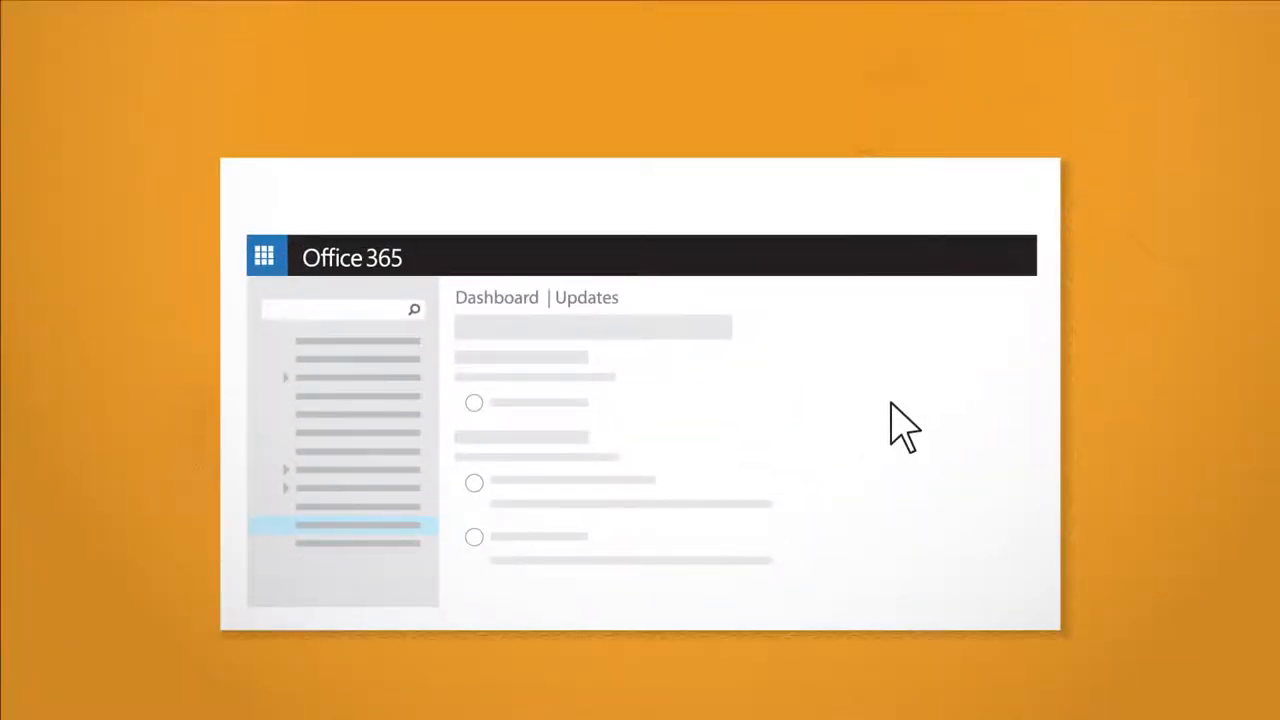
mouse_move(693, 440)
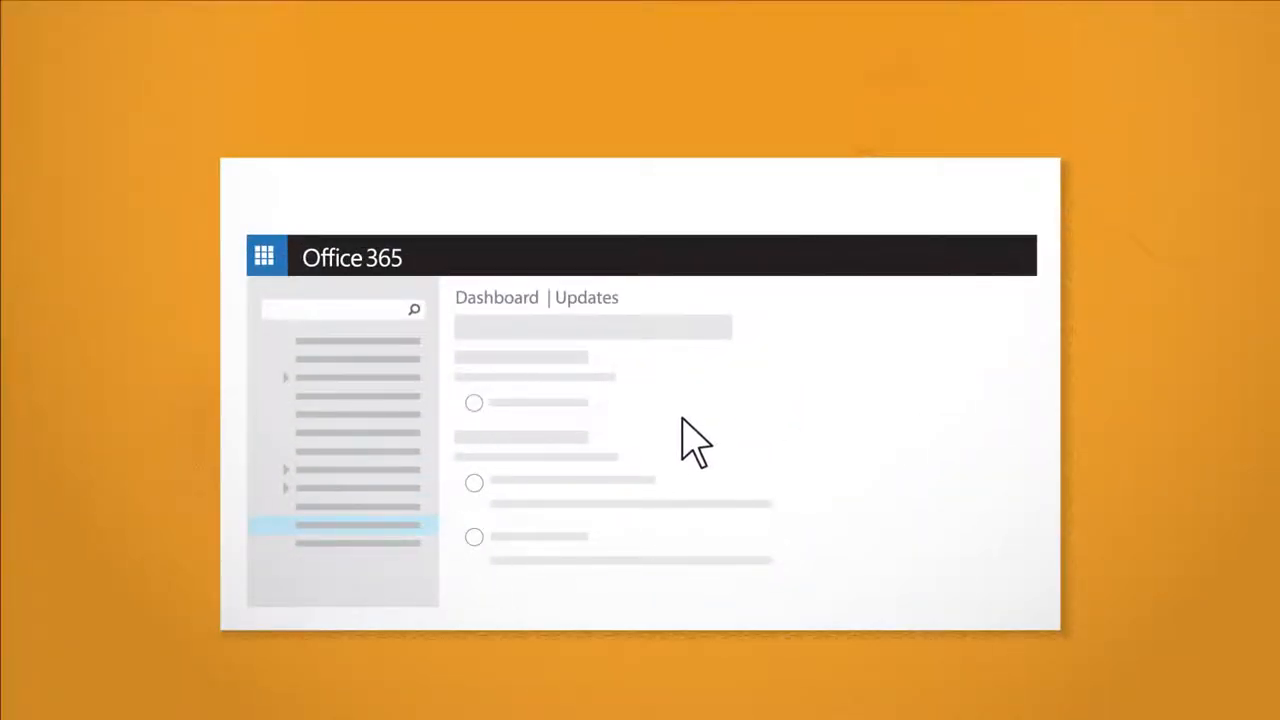